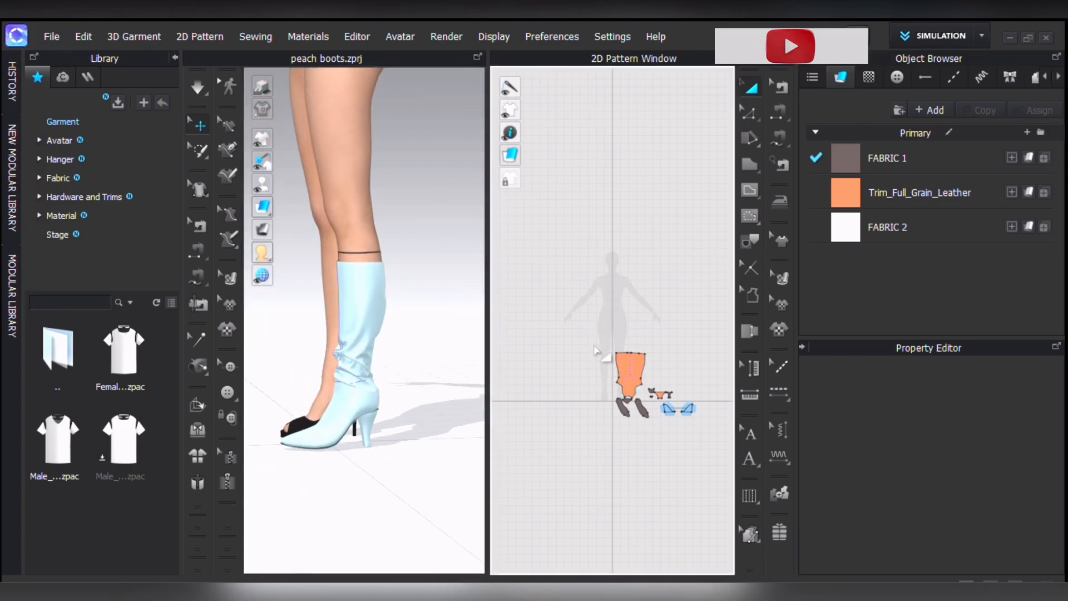
Convert the selected boot patterns to an avatar accessory and start Avatar > Register Accessory.
click(630, 378)
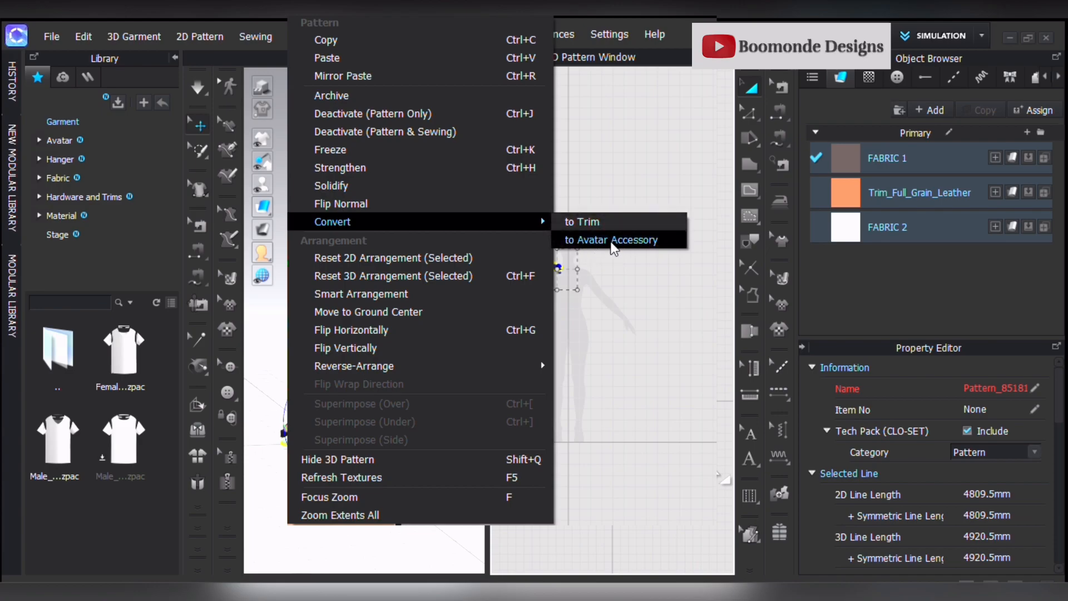
click(609, 240)
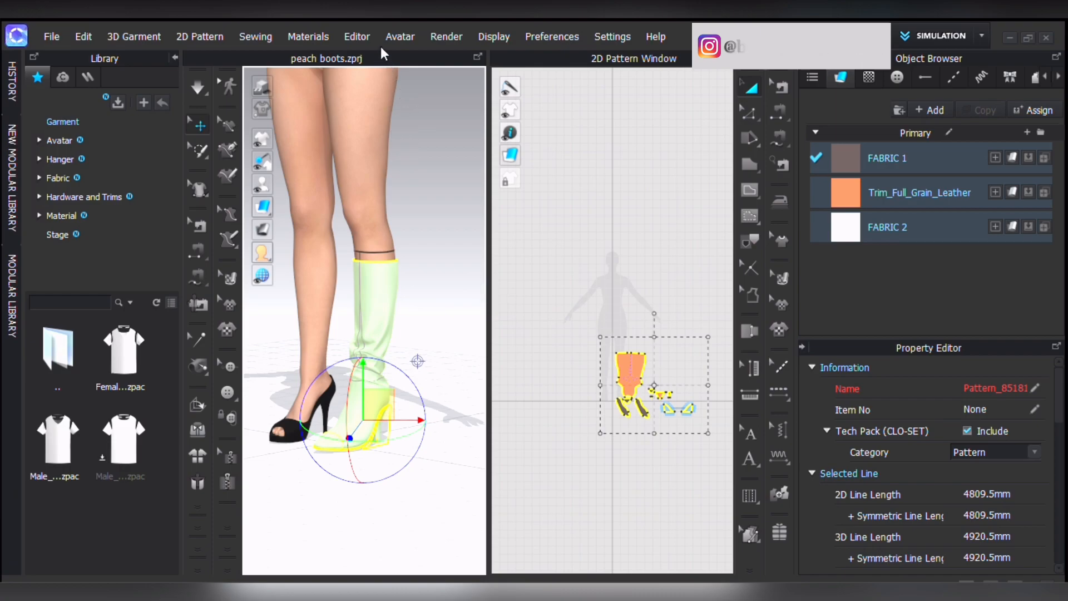
click(399, 36)
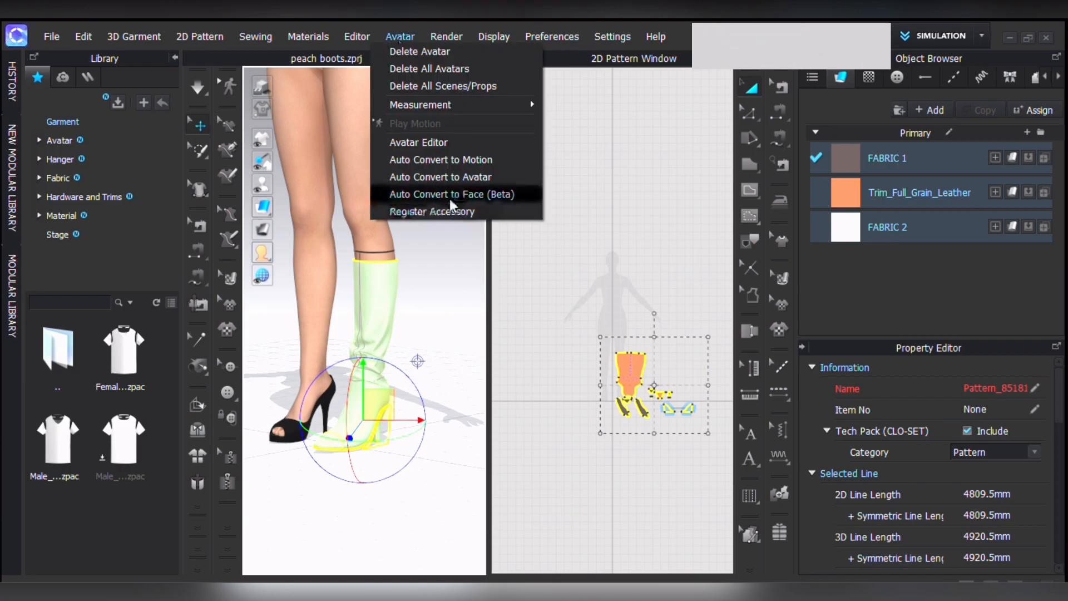
mouse_move(431, 211)
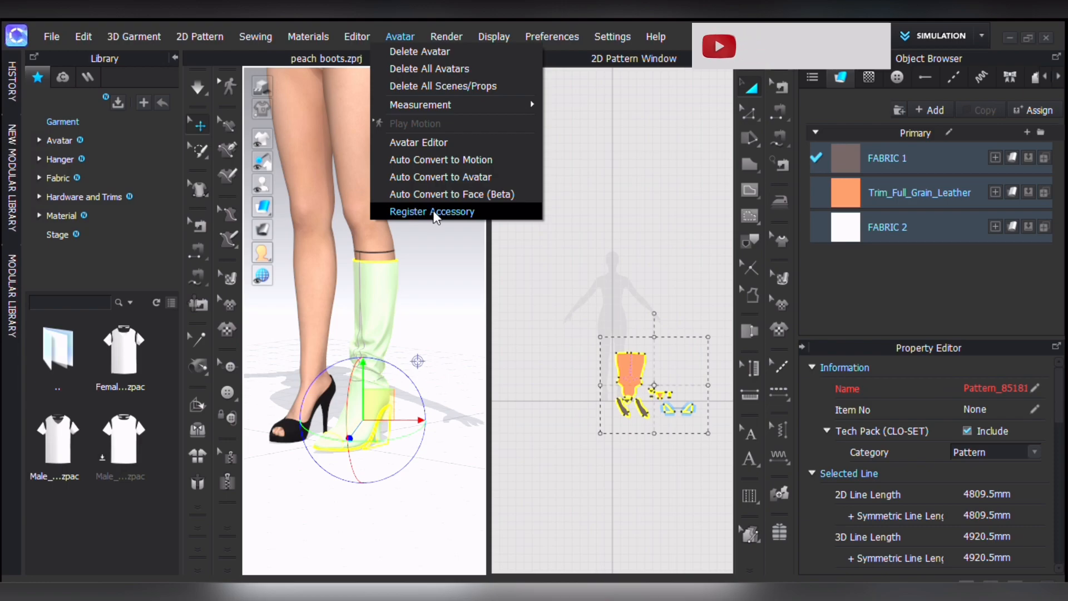
click(432, 211)
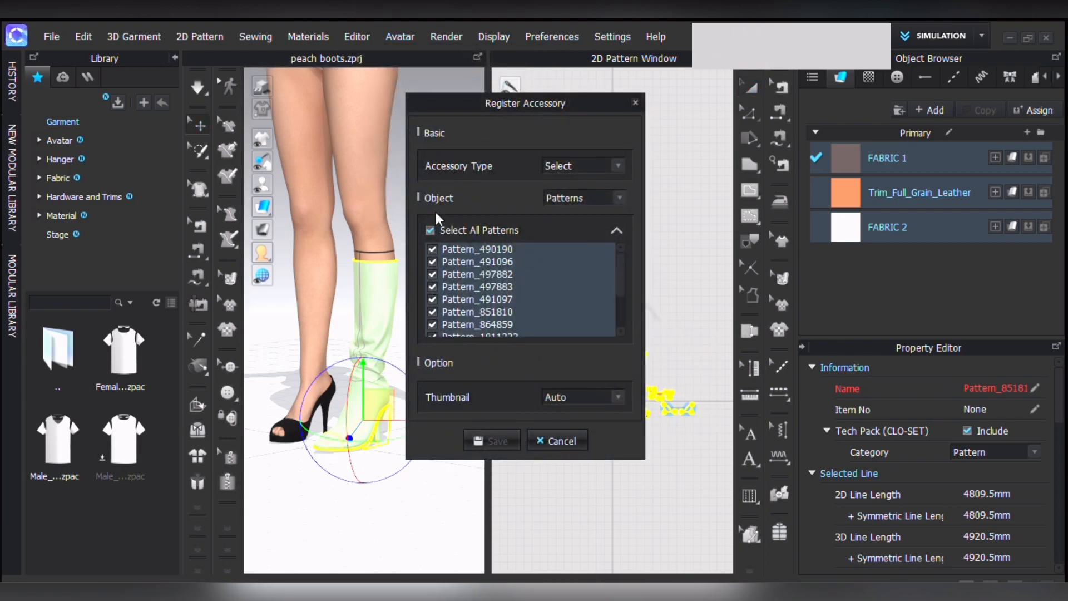
mouse_move(582, 221)
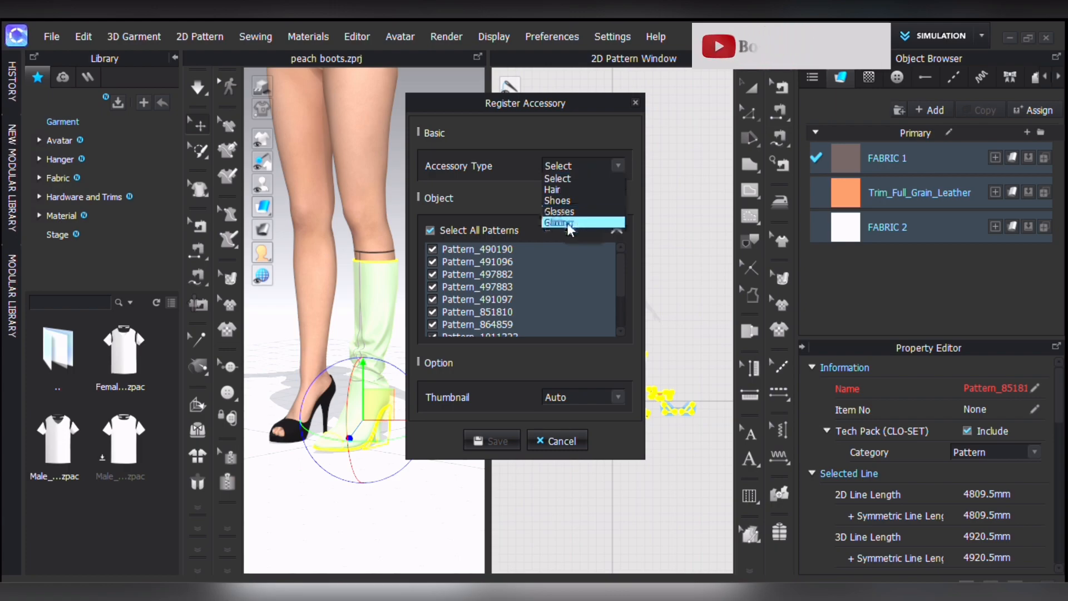
Set Accessory Type Shoes, subtype Heels, Object Patterns, and enable Mirror Creation.
click(556, 200)
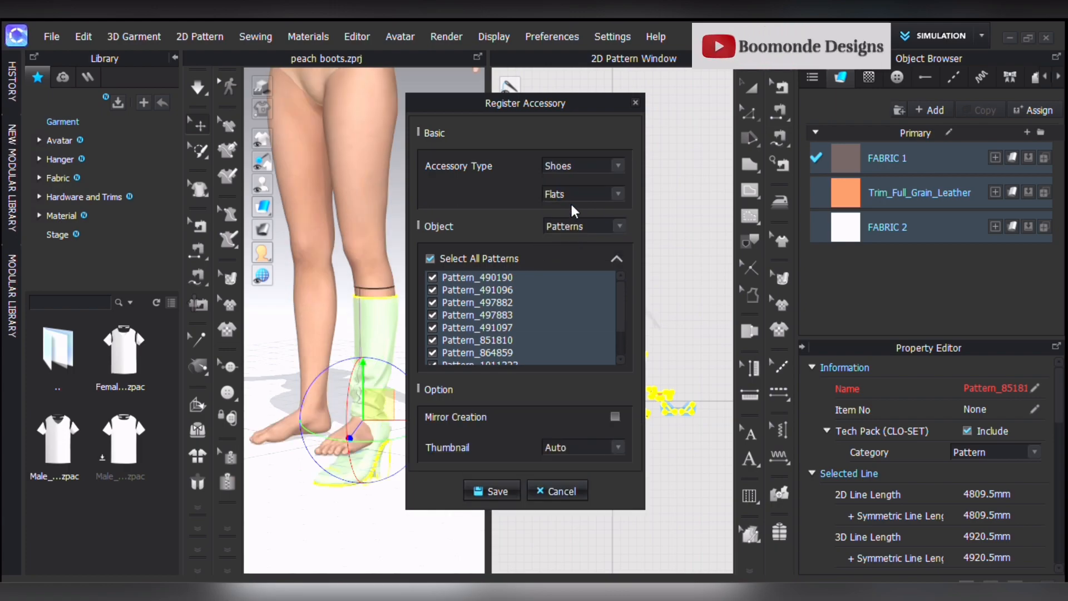
click(580, 194)
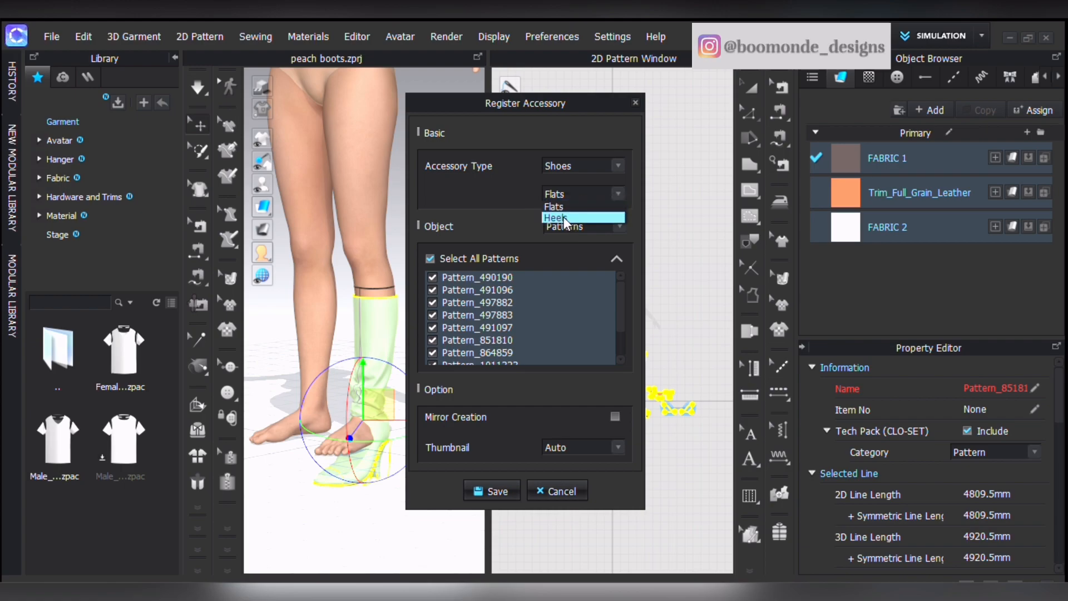
click(554, 217)
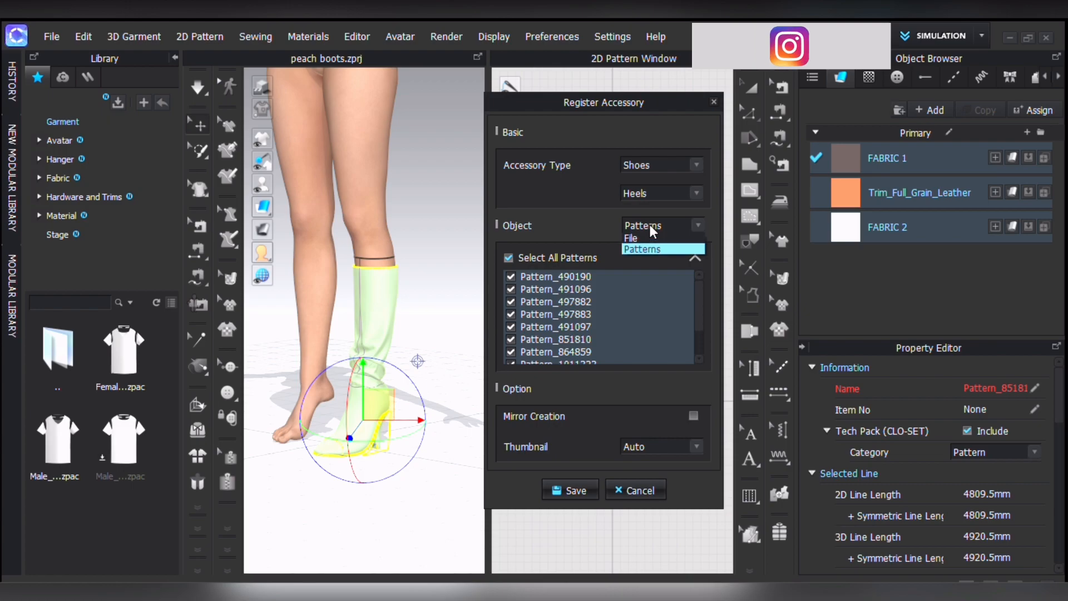
click(641, 248)
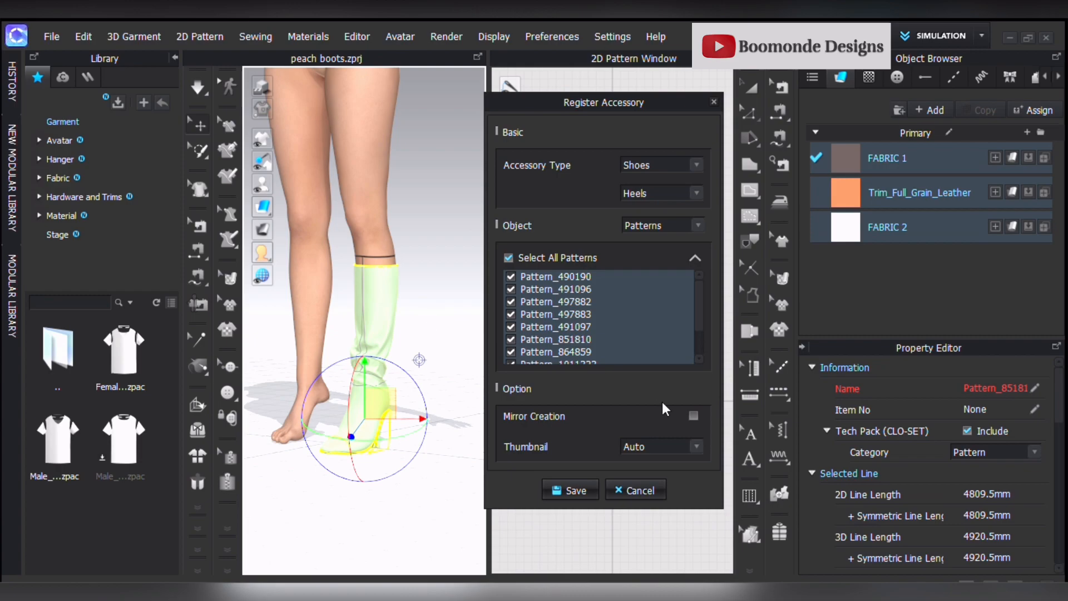
click(693, 415)
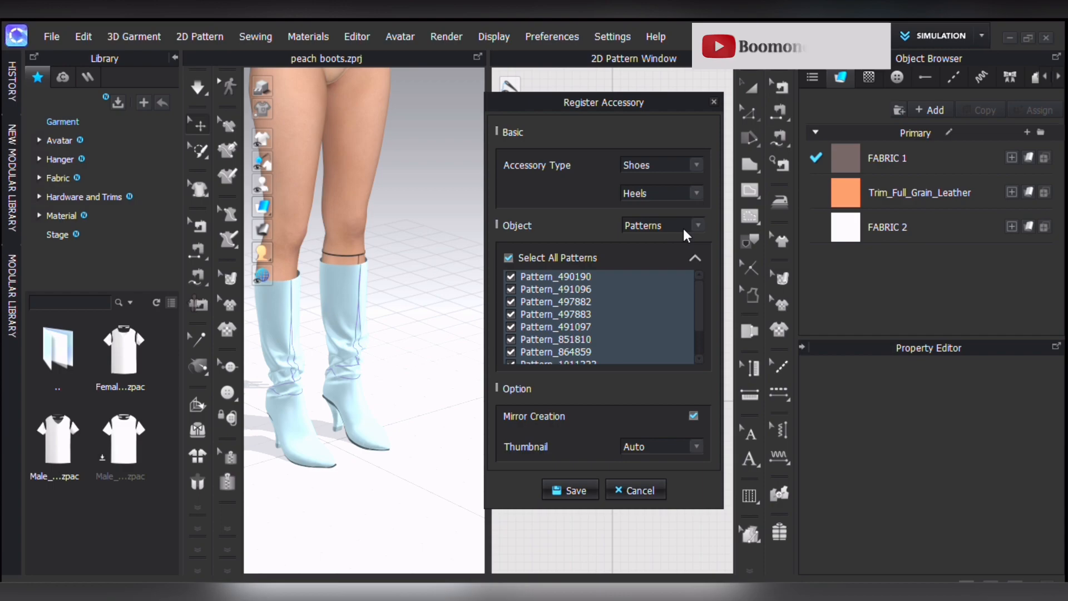
mouse_move(575, 491)
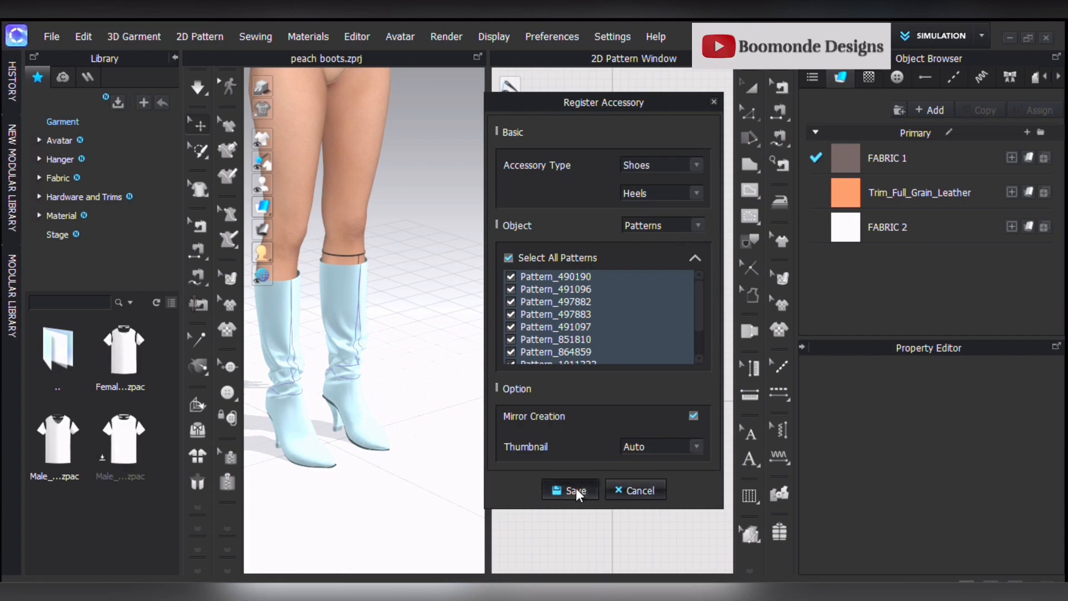
Save the accessory as 'Peach Boots' (.zacs) and dismiss the registration confirmation.
click(569, 490)
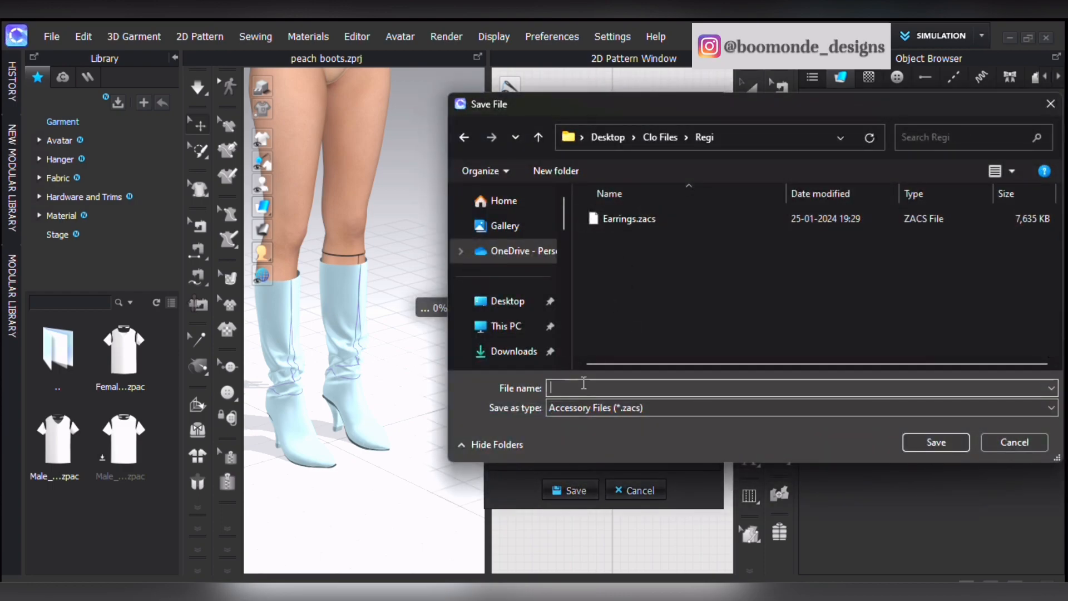
text(Peach Boots)
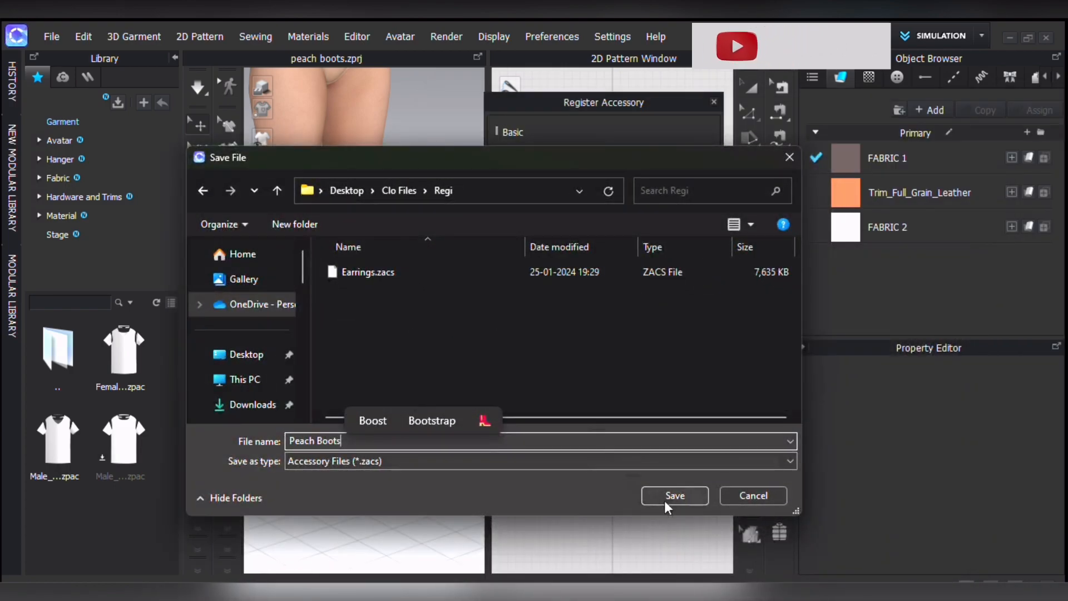
click(674, 495)
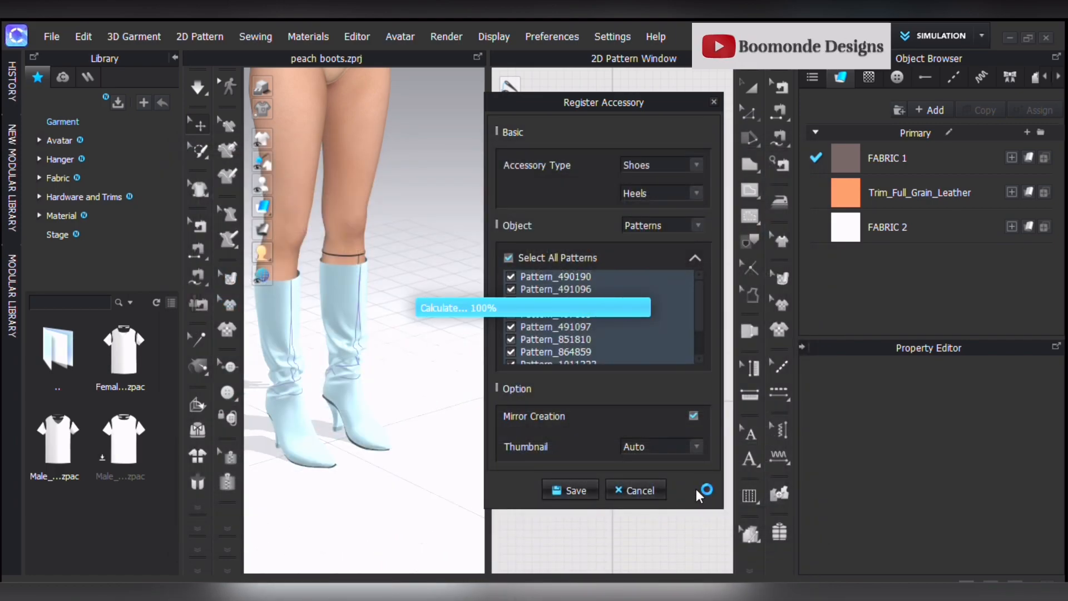
click(575, 489)
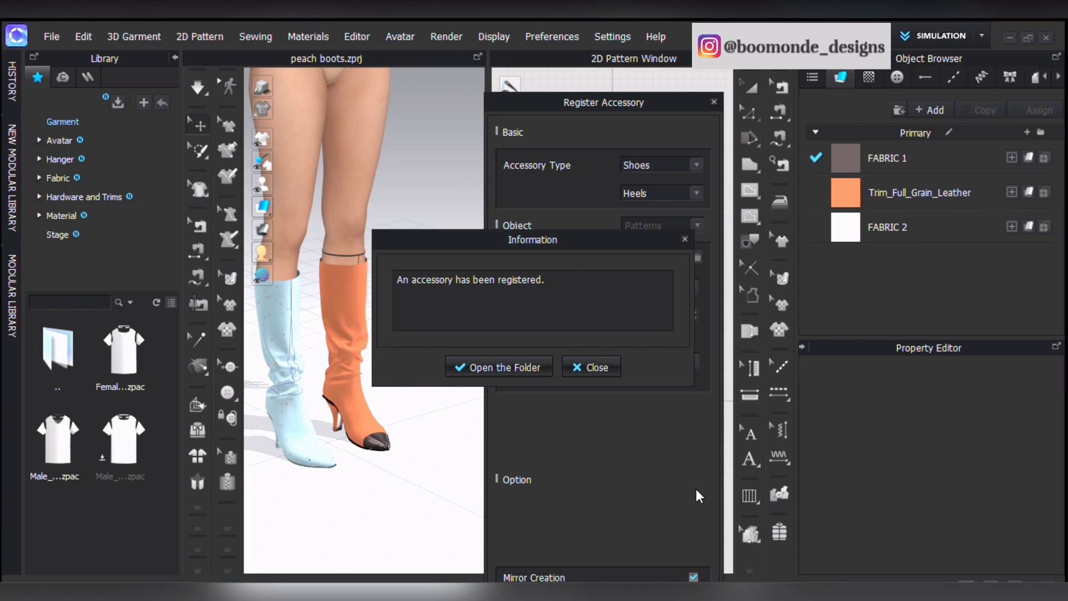
click(590, 366)
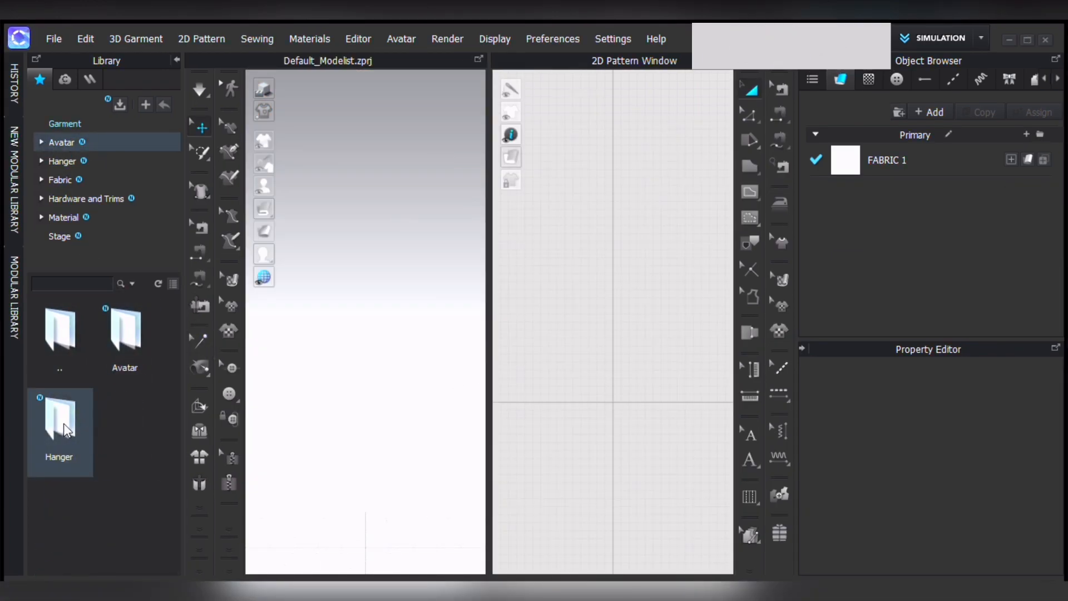
Browse the Library's Avatar folder to show the default avatars.
double_click(58, 432)
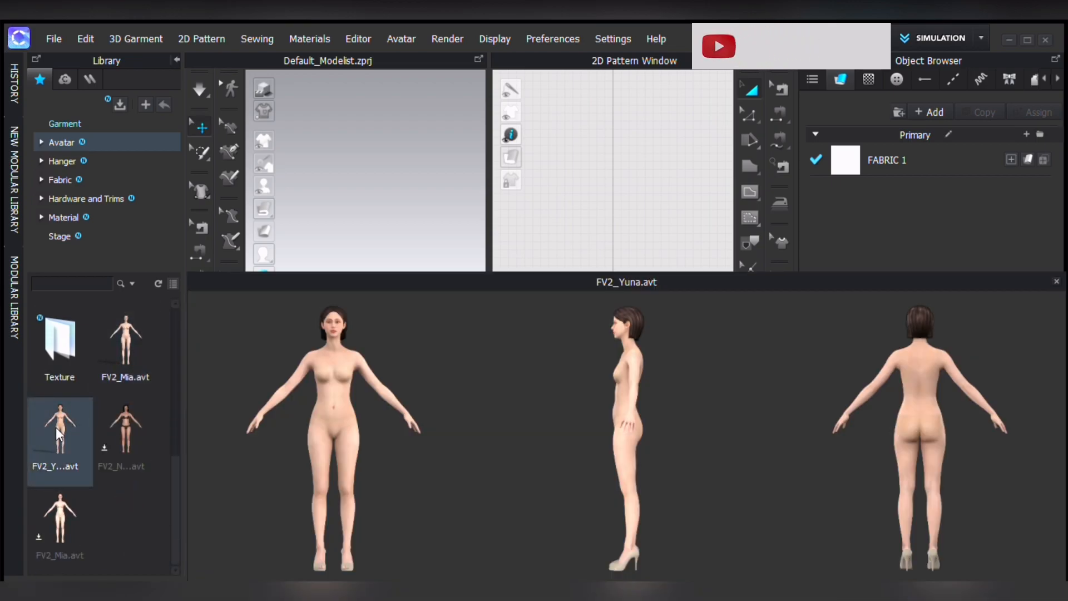